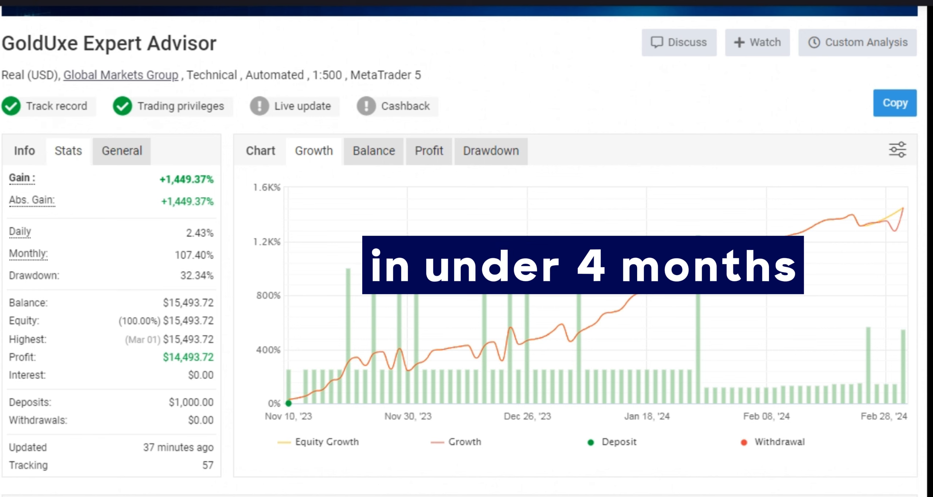
# - Highlight the paragraphs calling gold the ultimate instrument and describing the fully automated system
pyautogui.scroll(-3)
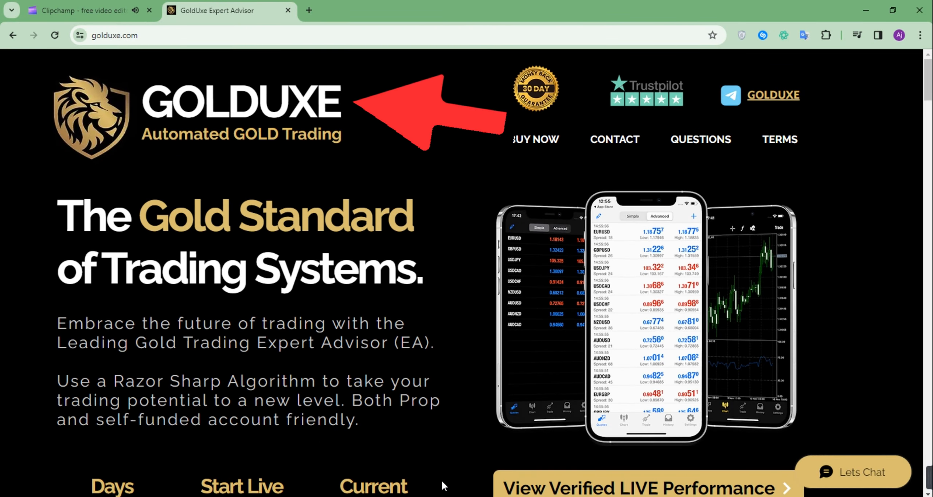
pyautogui.scroll(-3)
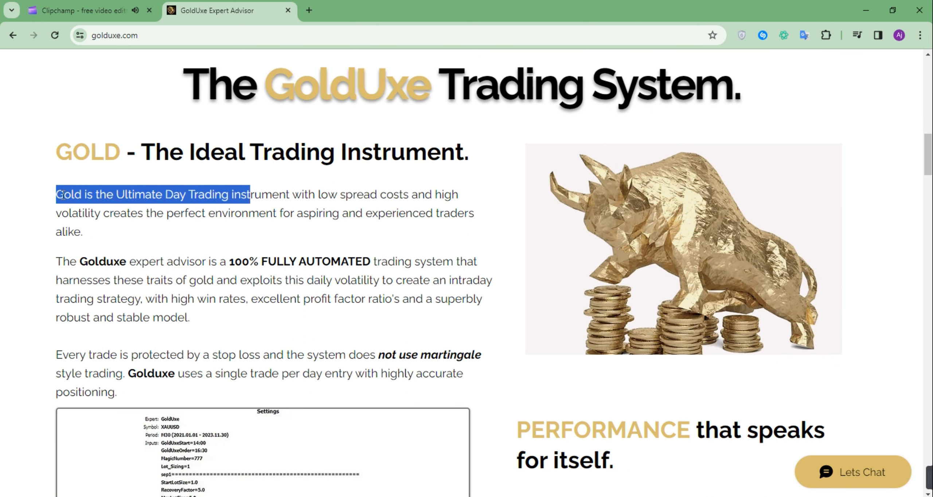
pyautogui.moveTo(247, 194); pyautogui.dragTo(69, 213)
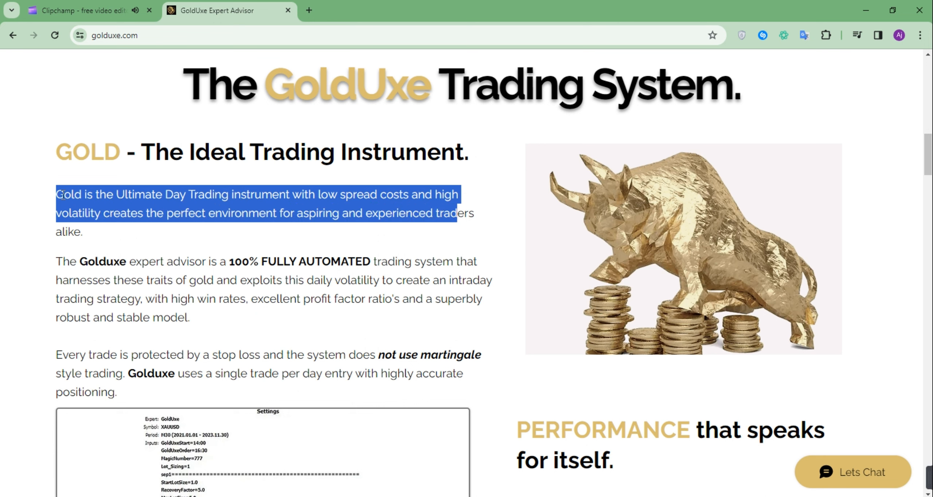
pyautogui.moveTo(464, 213); pyautogui.dragTo(83, 233)
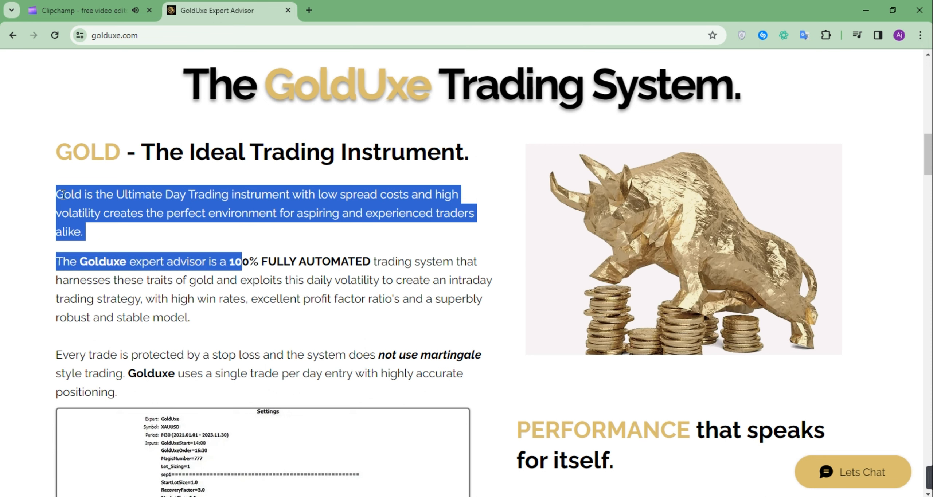
pyautogui.moveTo(238, 261); pyautogui.dragTo(426, 261)
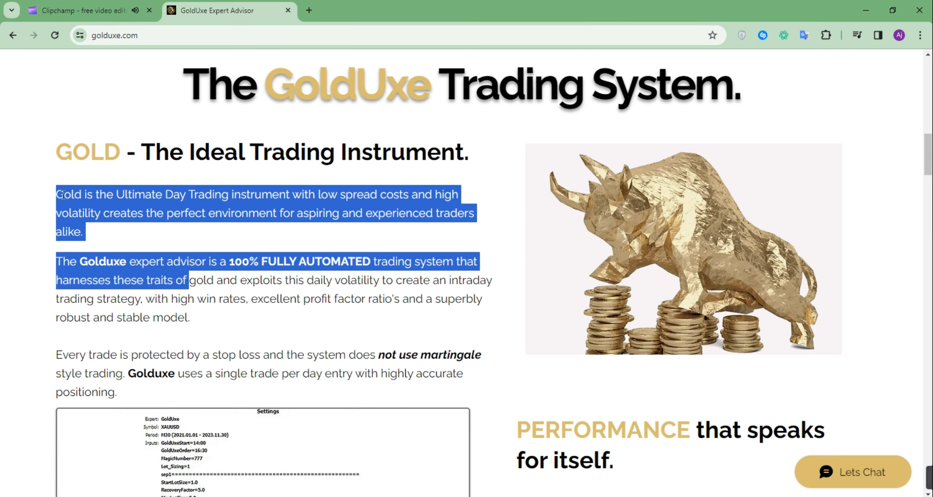
pyautogui.moveTo(189, 281); pyautogui.dragTo(393, 281)
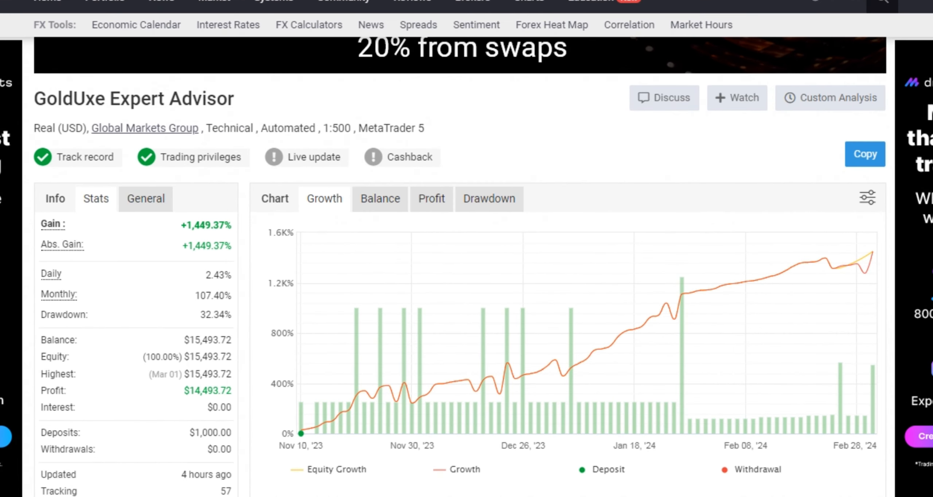
pyautogui.doubleClick(201, 433)
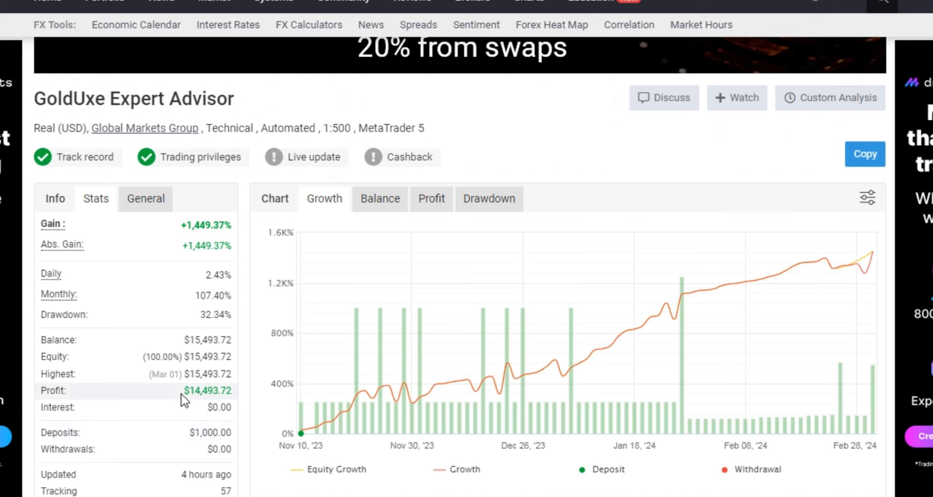
pyautogui.moveTo(234, 394)
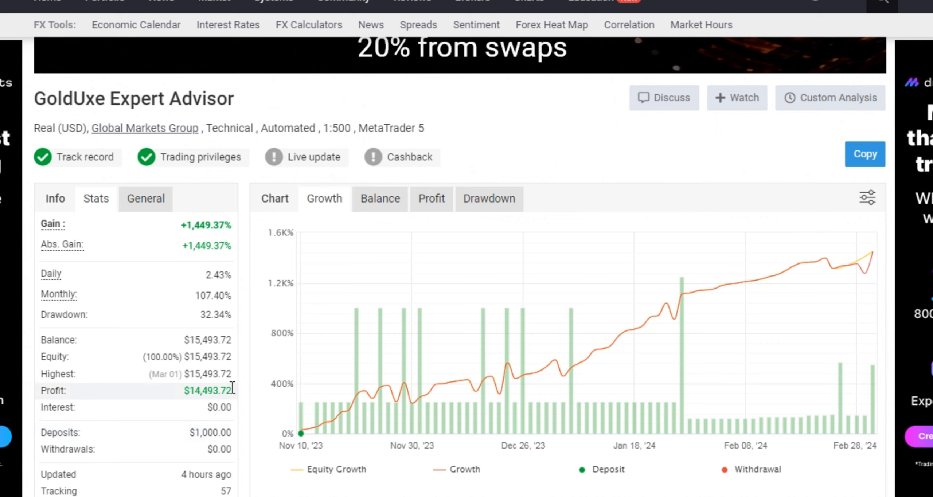
pyautogui.doubleClick(206, 225)
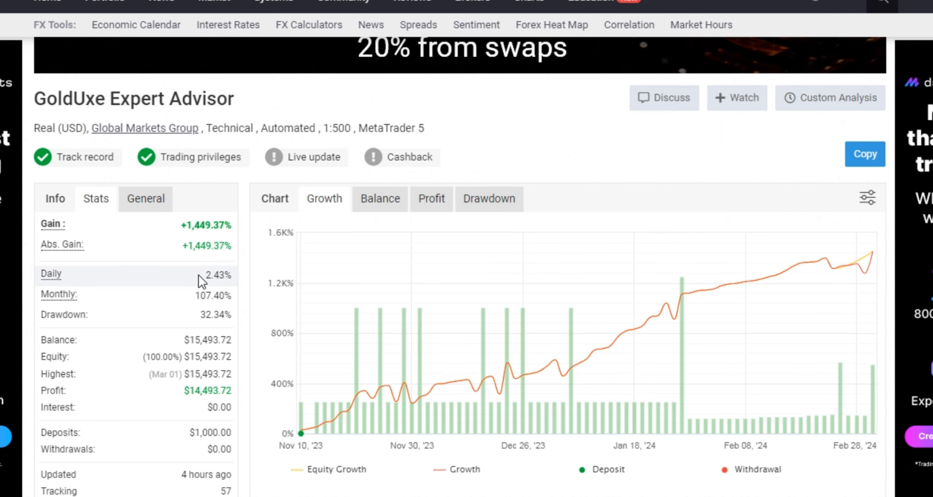
pyautogui.doubleClick(215, 275)
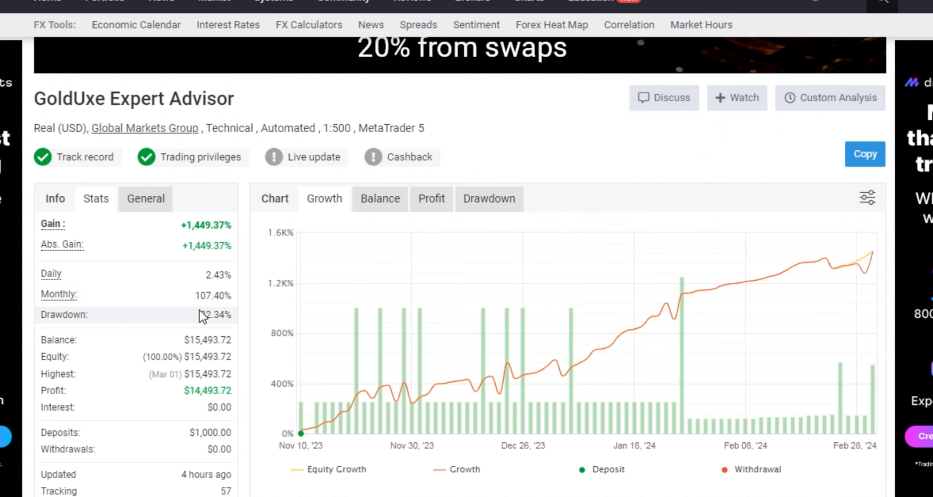
pyautogui.doubleClick(215, 314)
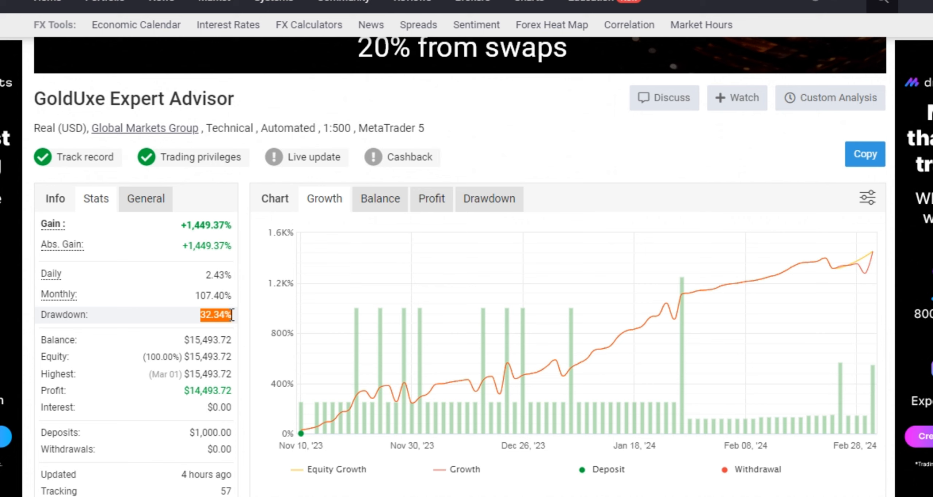
# - Switch to the drawdown chart, check the 12.01.2023 trade's lot size, then return to the balance chart
pyautogui.click(489, 198)
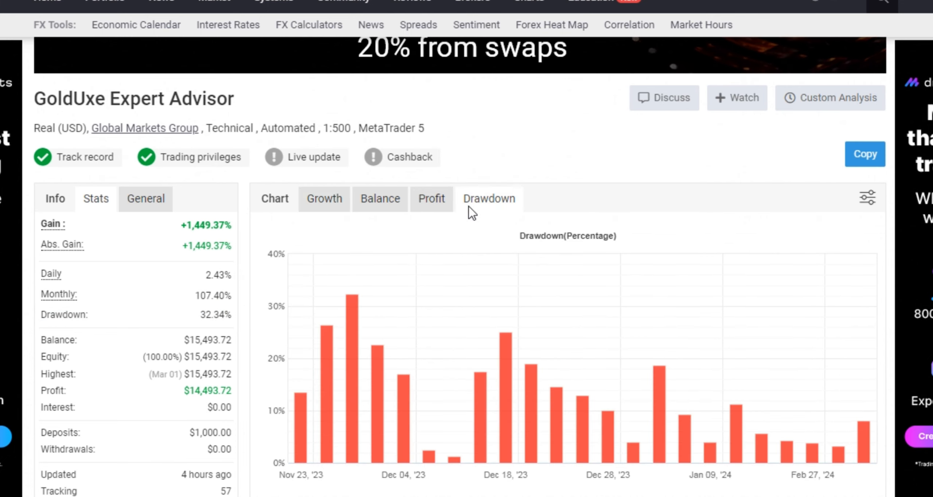
pyautogui.moveTo(354, 313)
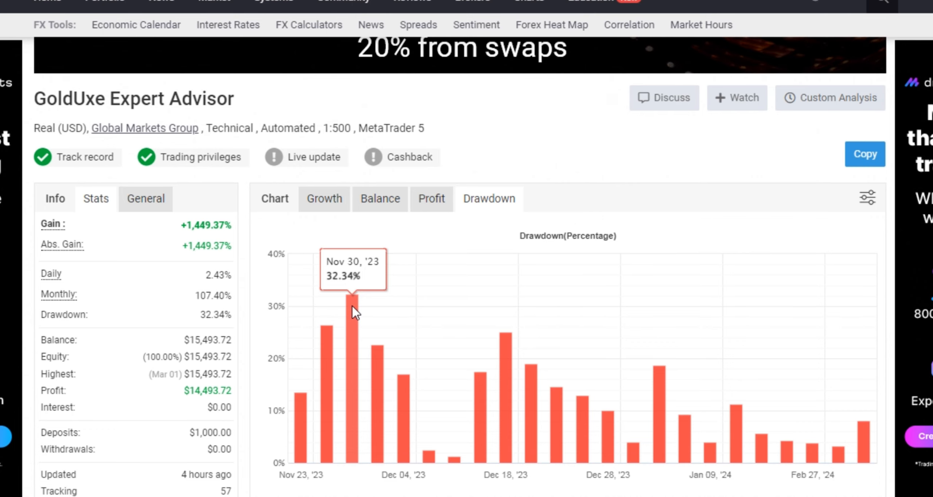
pyautogui.scroll(-3)
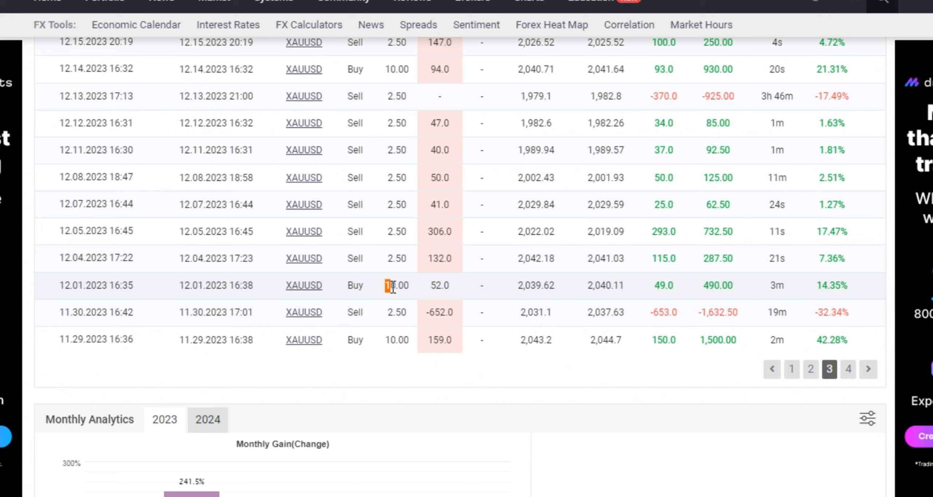
pyautogui.doubleClick(397, 285)
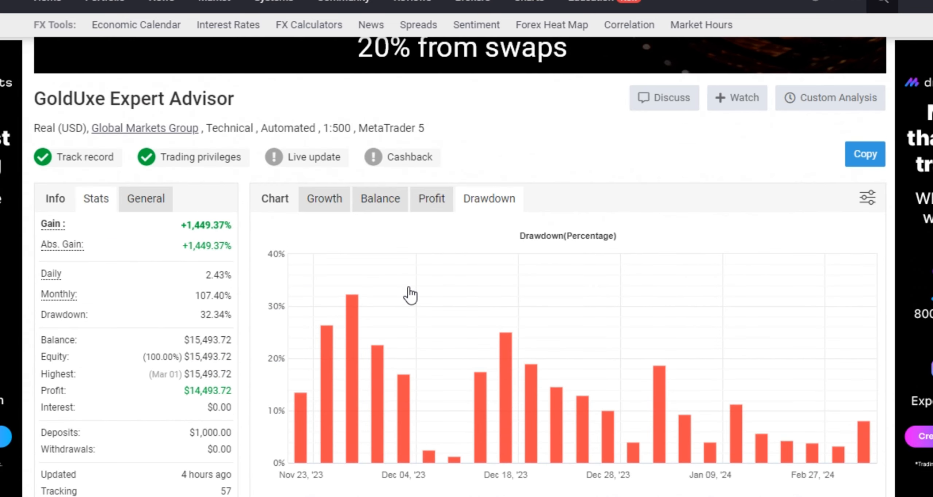
pyautogui.click(379, 198)
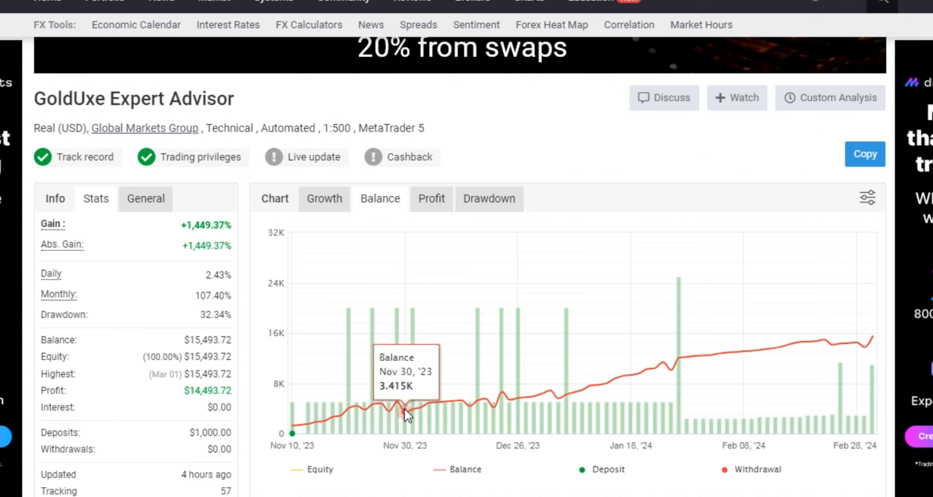
# - Highlight the average win and the average loss in pips in the trade statistics
pyautogui.scroll(-3)
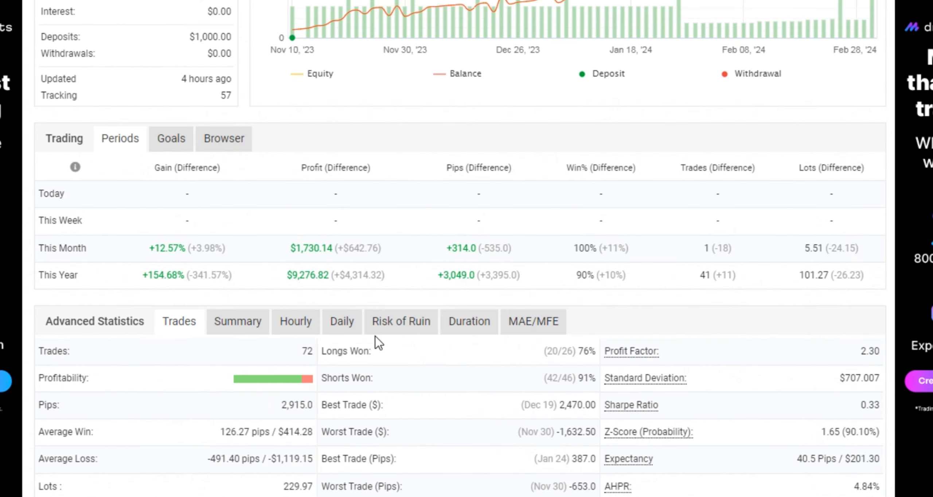
pyautogui.scroll(-3)
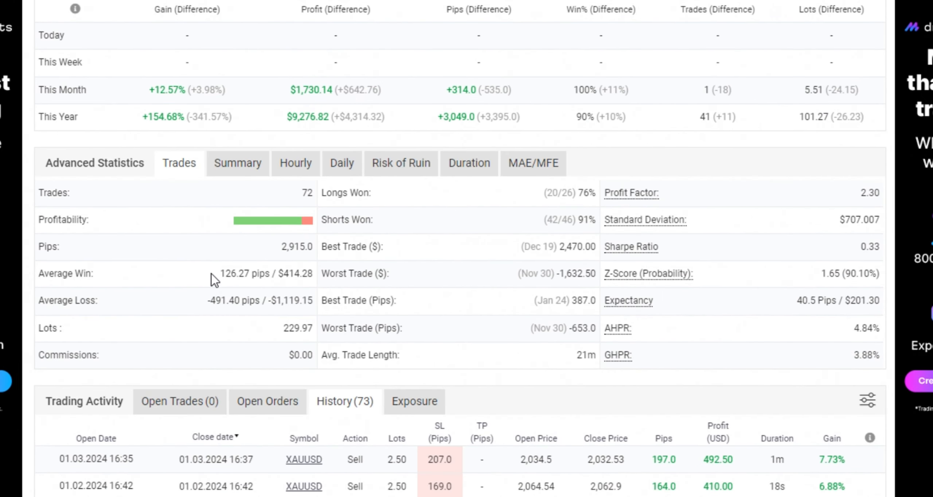
pyautogui.doubleClick(241, 273)
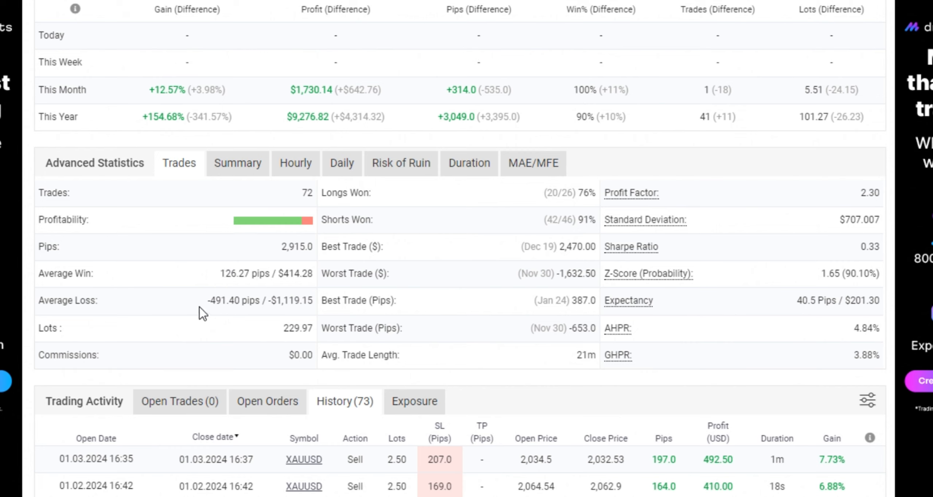
pyautogui.doubleClick(229, 300)
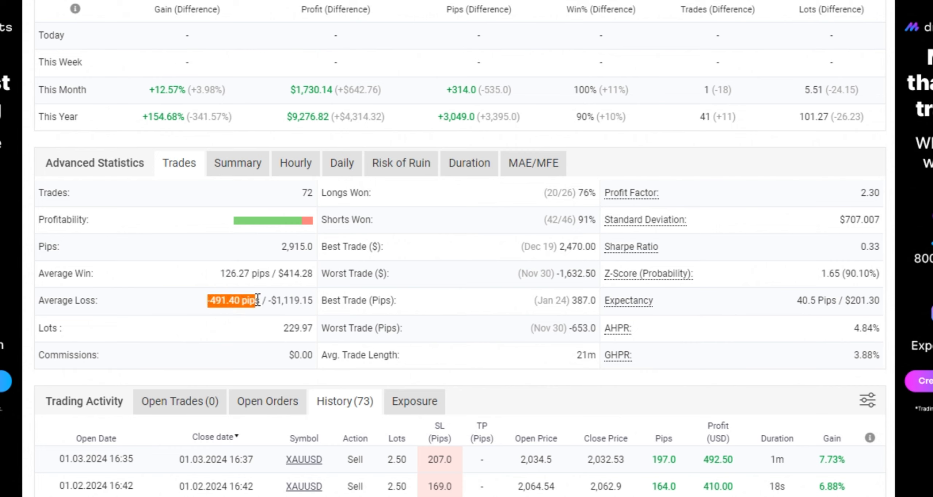
pyautogui.click(232, 301)
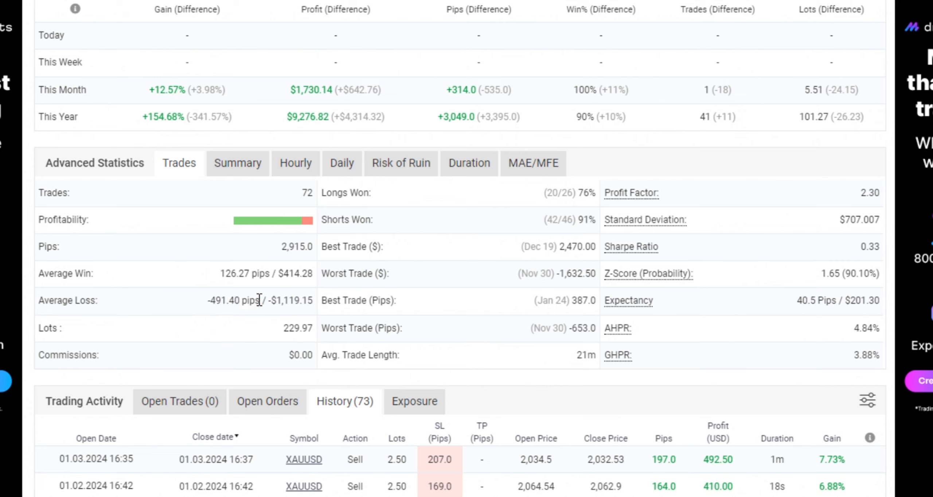
# - Check November 2023's 241.5% gain on the monthly analytics chart
pyautogui.scroll(-3)
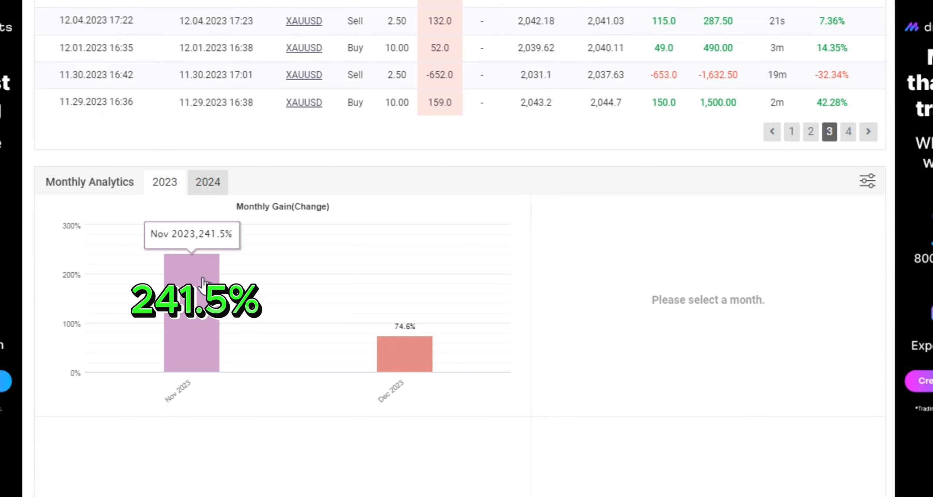
pyautogui.click(208, 182)
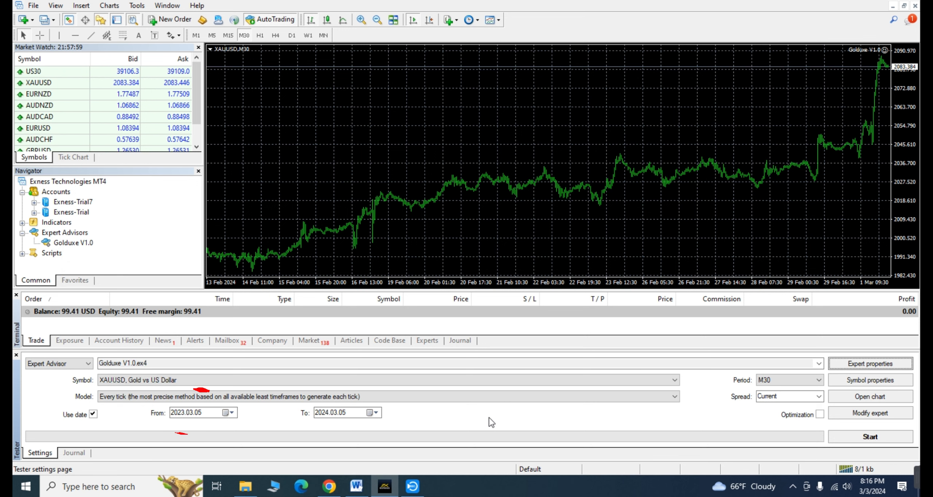
pyautogui.moveTo(714, 377)
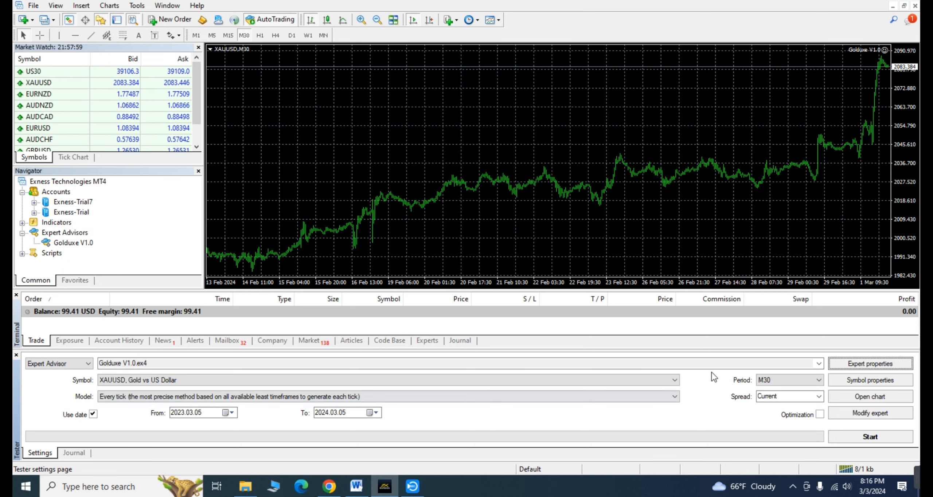
# - Review the expert's input parameters, accept them and start the XAUUSD M30 backtest
pyautogui.click(870, 364)
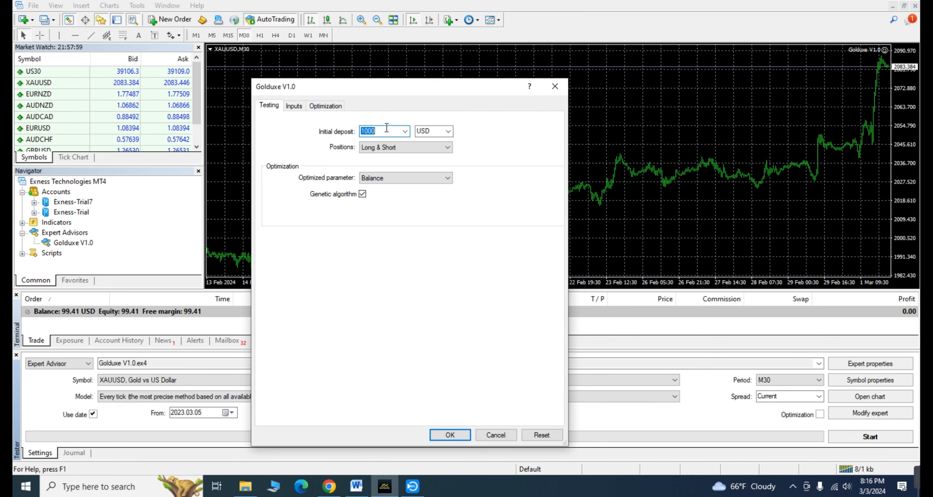
pyautogui.click(293, 106)
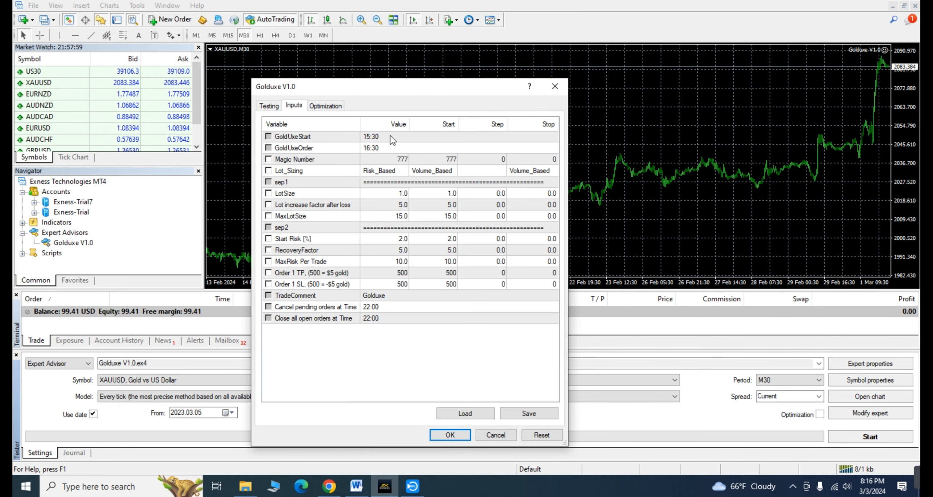
pyautogui.moveTo(409, 422)
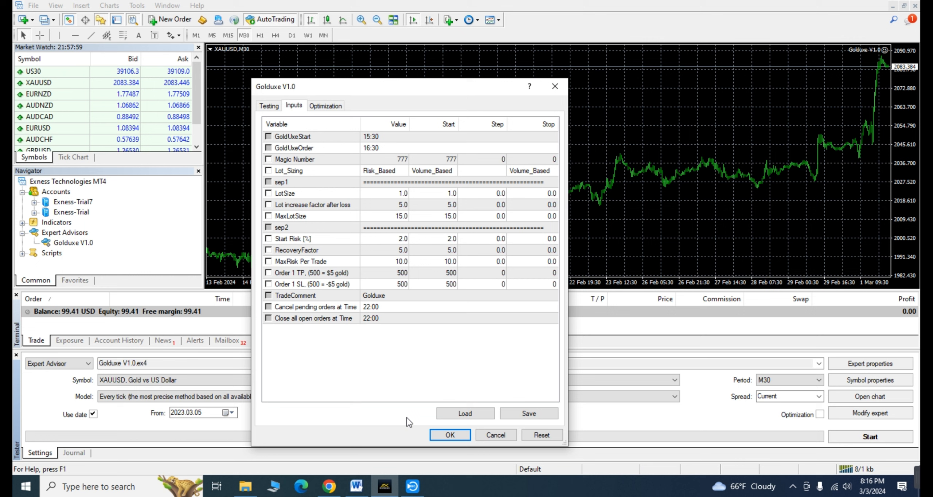
pyautogui.click(449, 434)
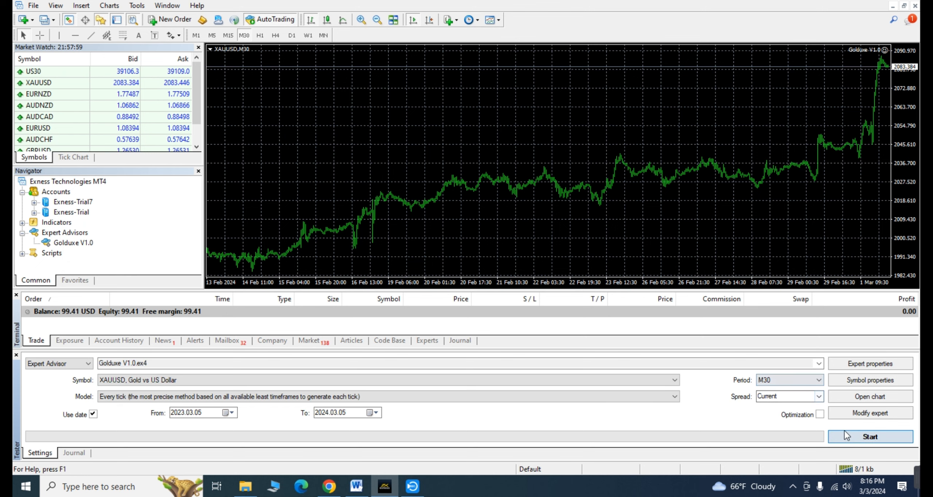
pyautogui.click(869, 437)
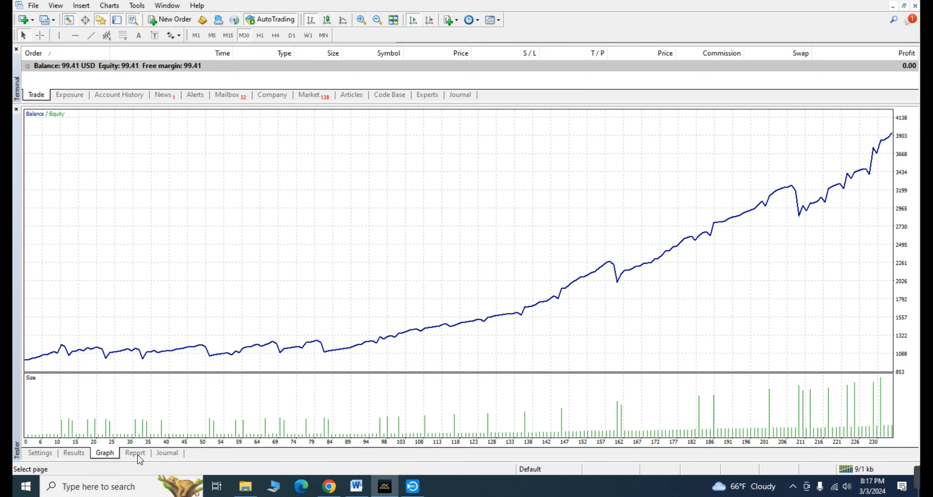
# - Open the detailed backtest report in the Strategy Tester
pyautogui.click(134, 454)
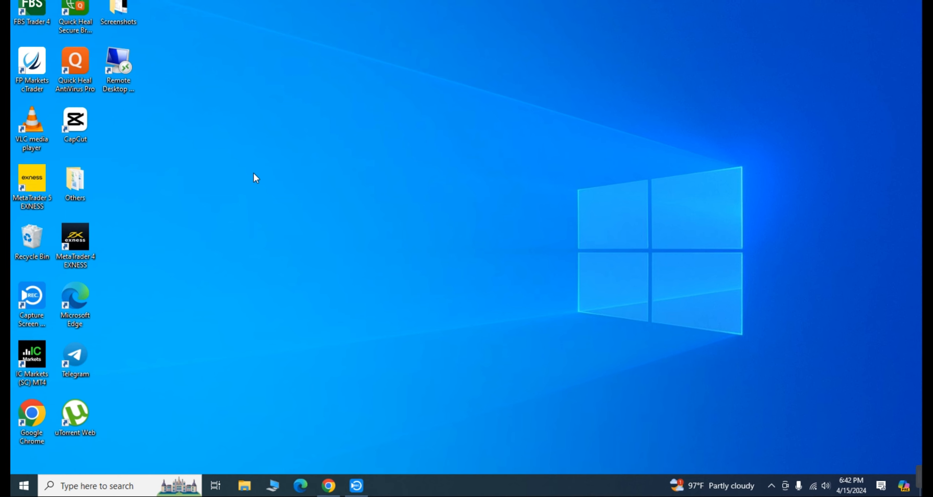
# - Launch Remote Desktop Connection and connect to the VPS
pyautogui.doubleClick(118, 60)
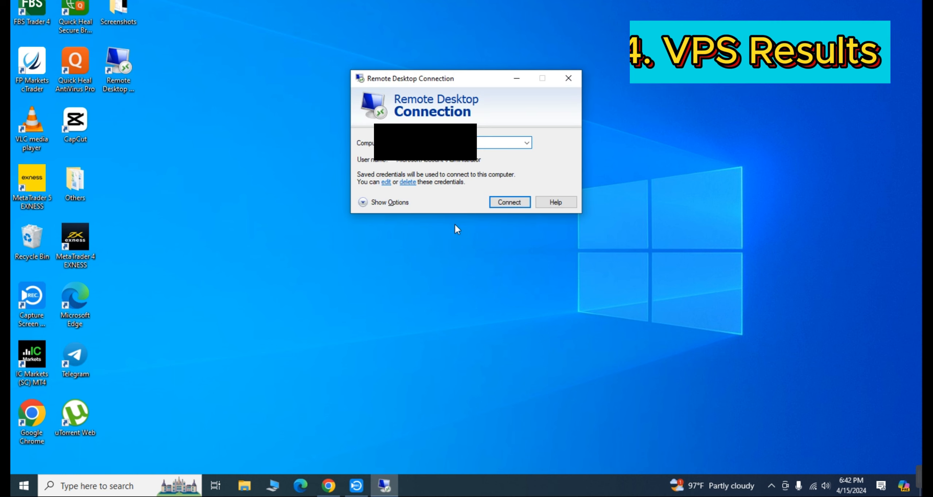
pyautogui.click(509, 202)
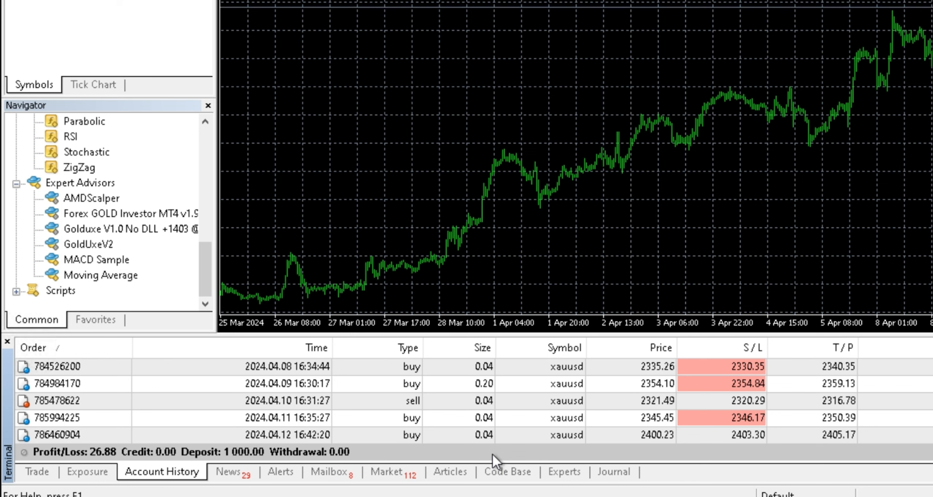
pyautogui.moveTo(467, 398)
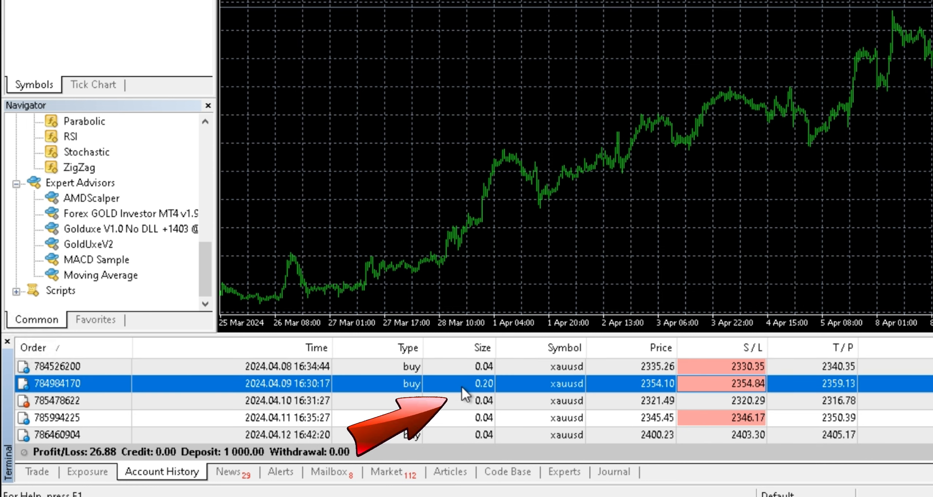
pyautogui.moveTo(478, 435)
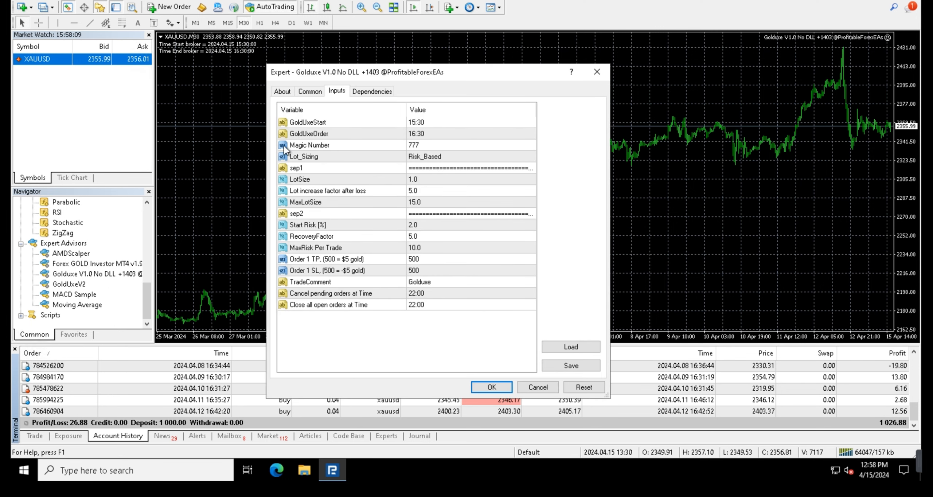
pyautogui.moveTo(454, 129)
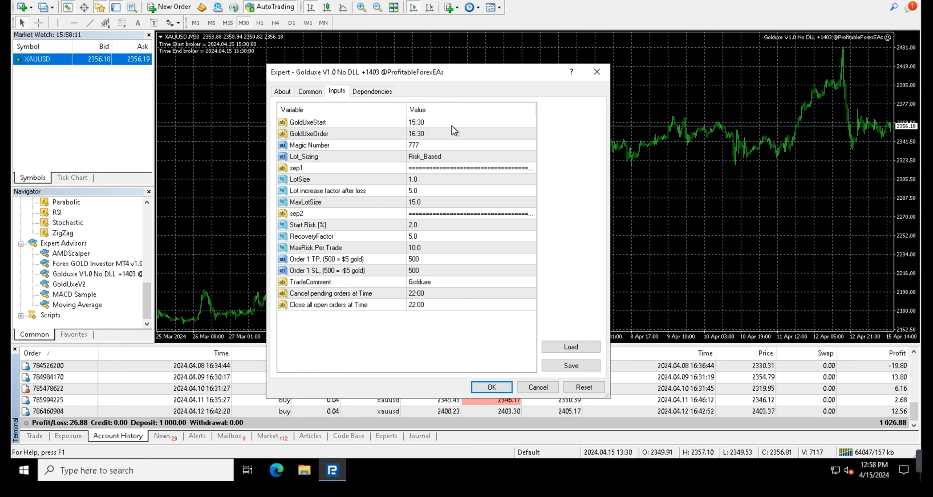
# - Check the live Golduxe expert's inputs and scroll the March 2024 account history
pyautogui.click(410, 122)
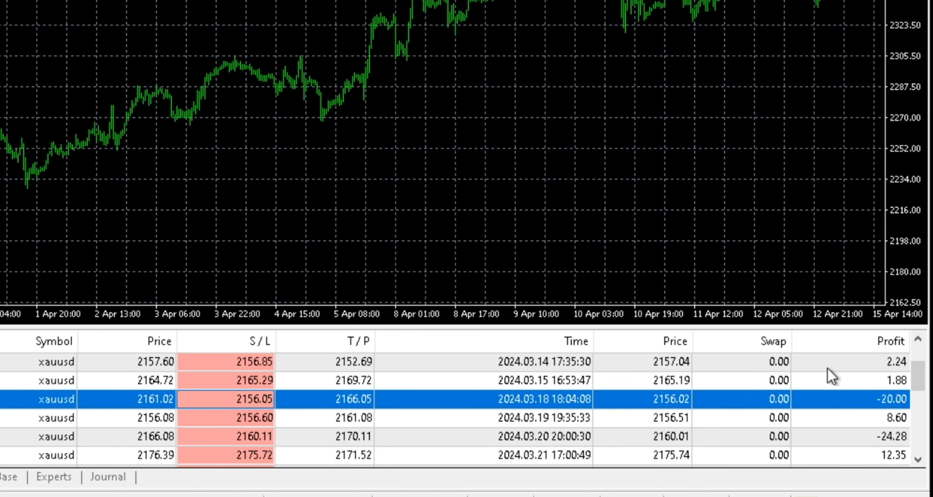
pyautogui.scroll(-3)
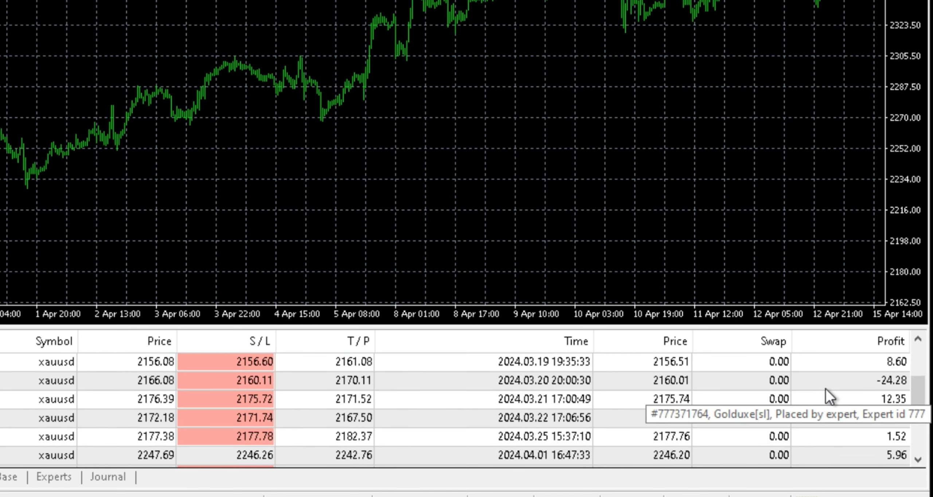